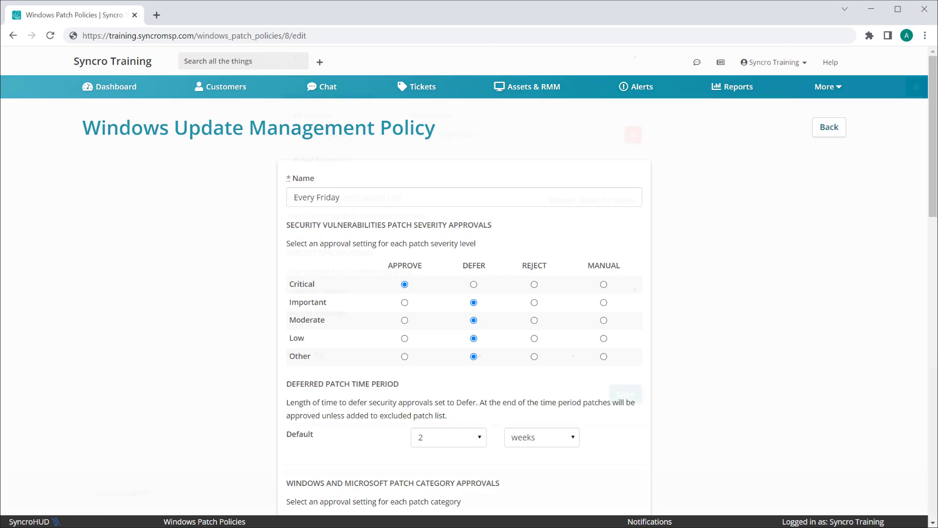
Add global patch exclusion KB123456 described as 'Test Patch Exclusion' and save it
scroll(down, 3)
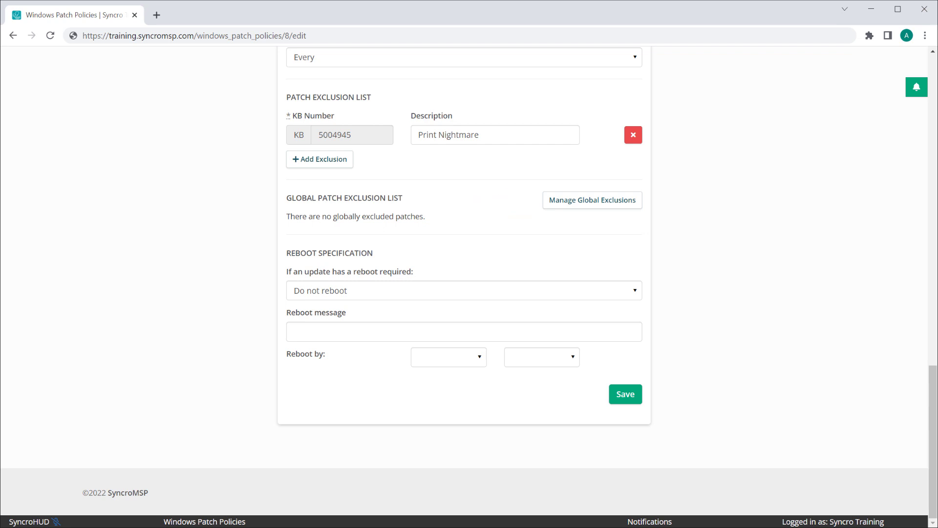
click(591, 200)
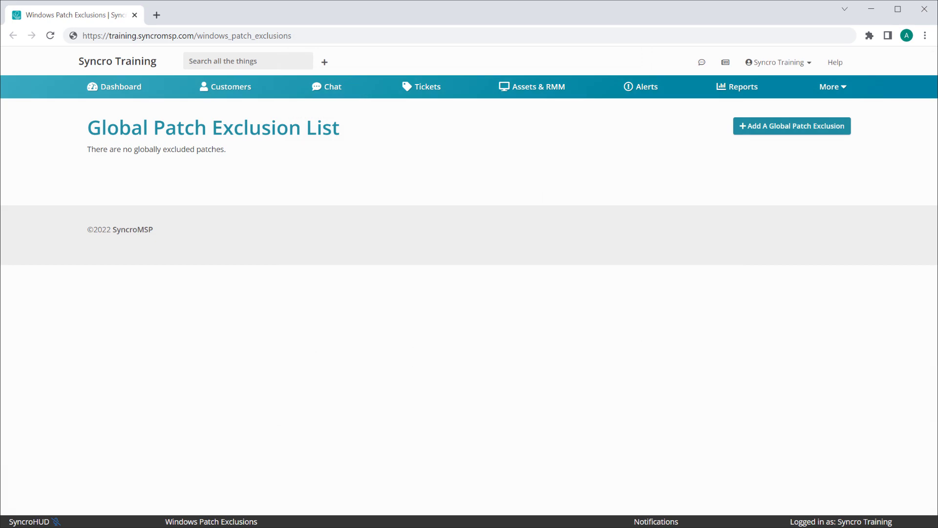
click(791, 125)
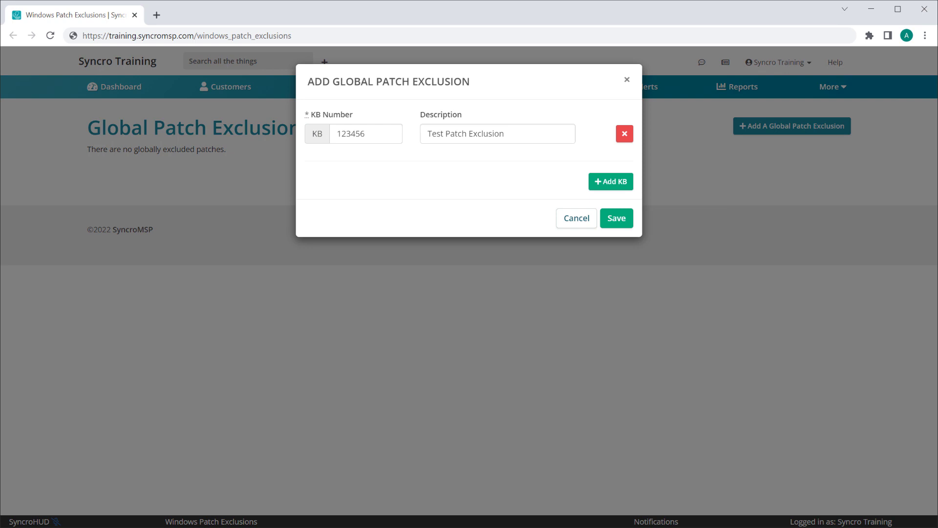
click(616, 218)
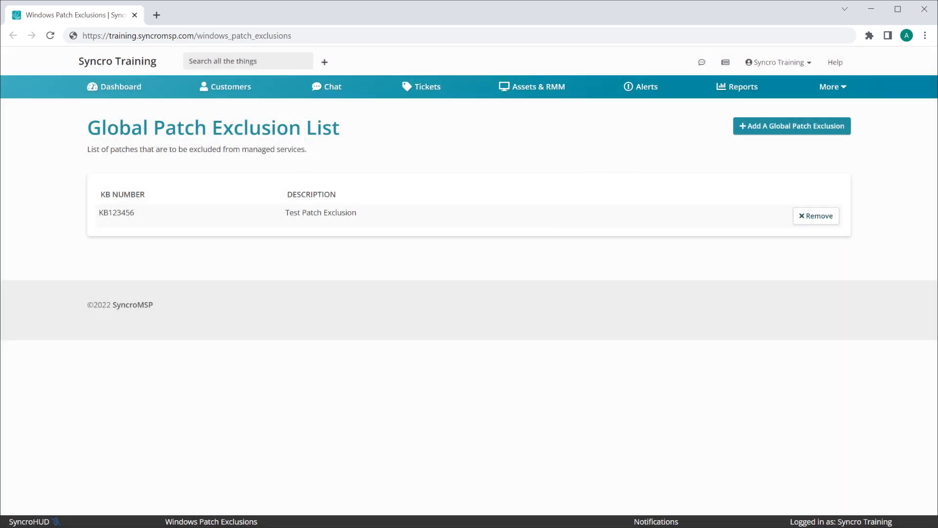